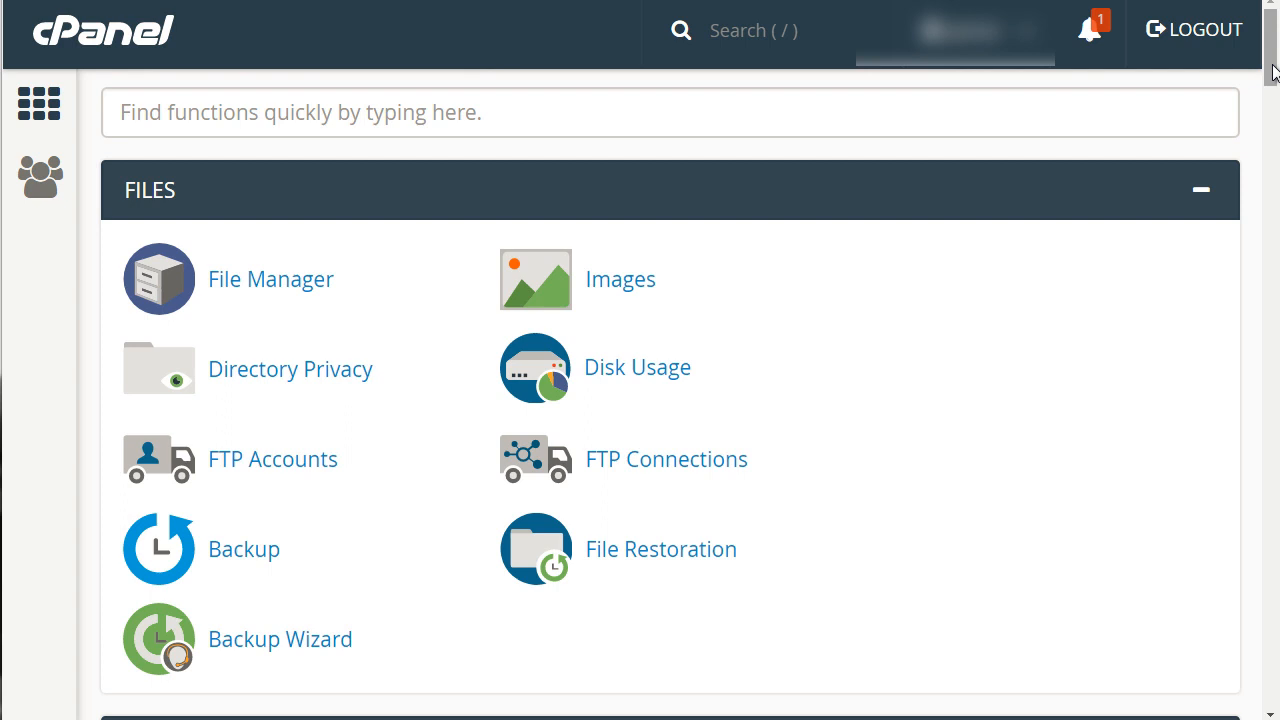
- Go to the Errors feature under the Metrics section
scroll(down, 3)
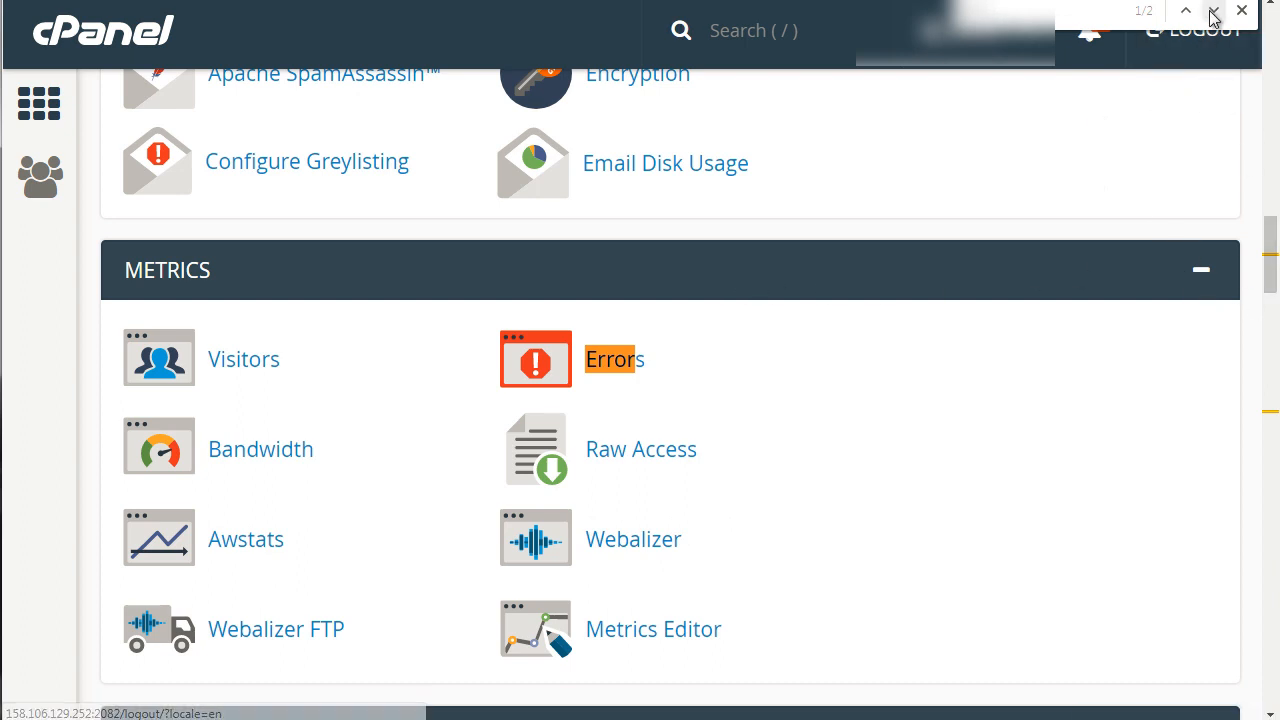
click(1212, 12)
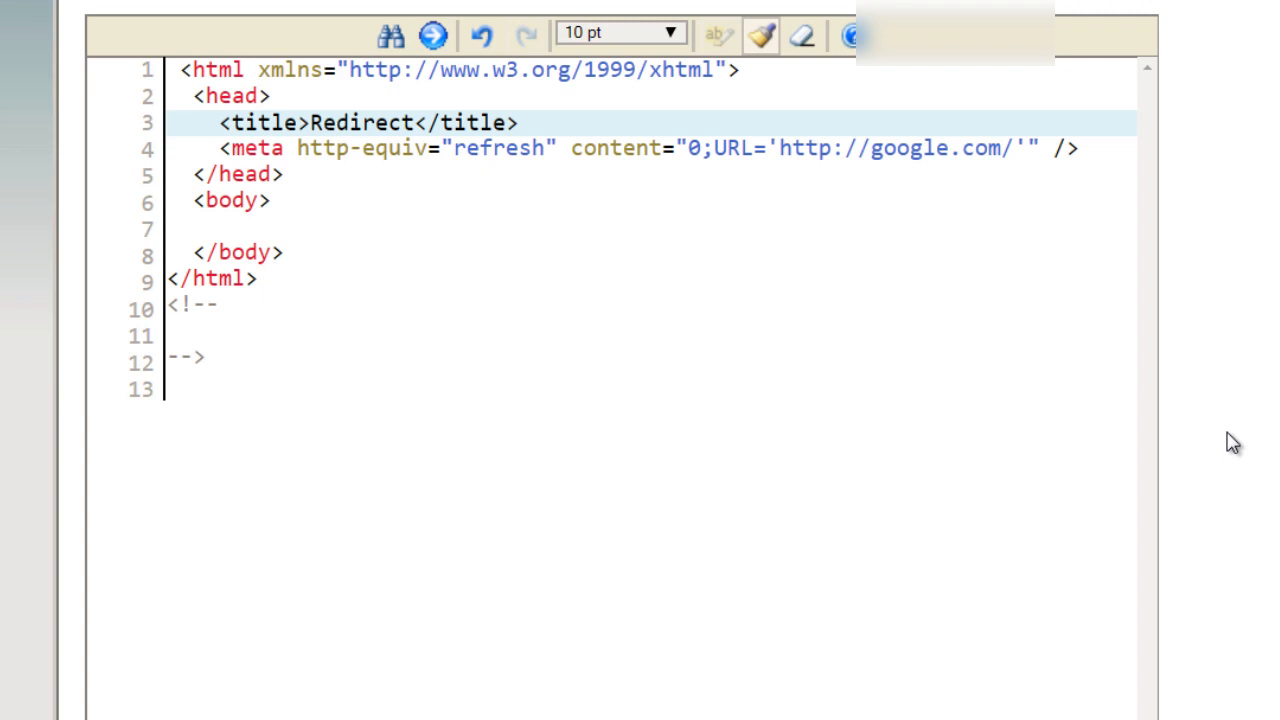
mouse_move(692, 214)
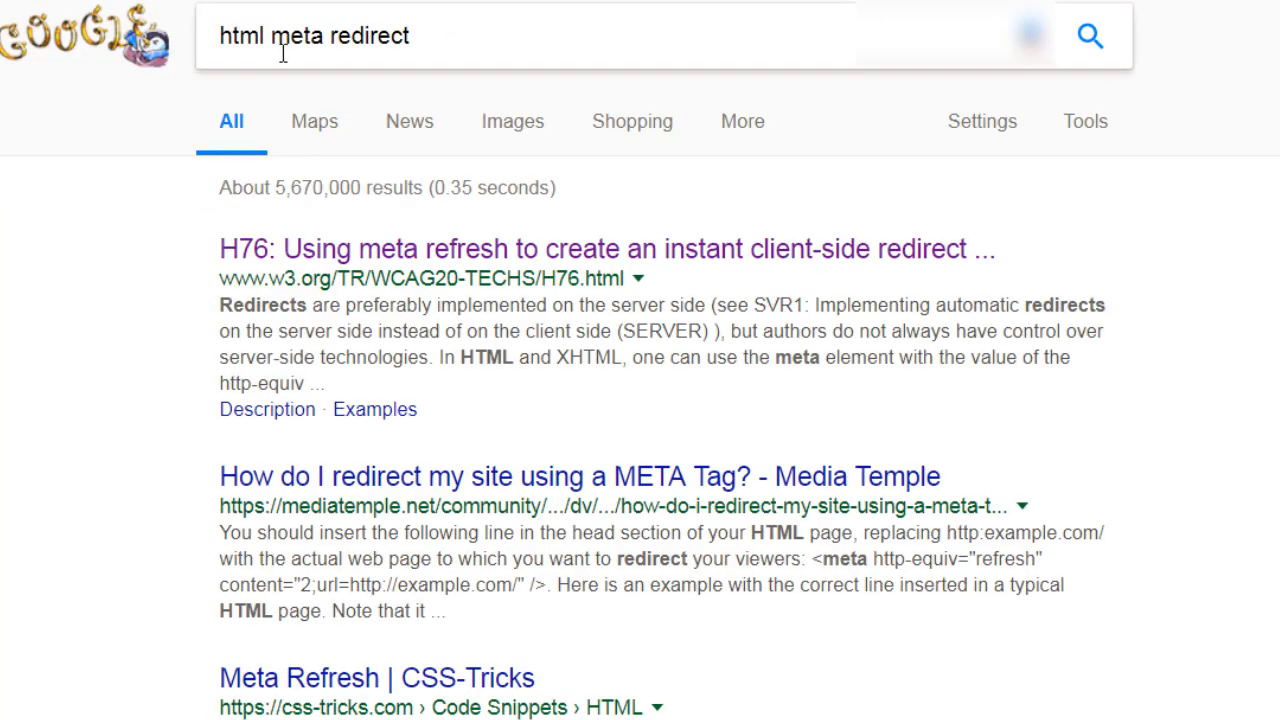
mouse_move(376, 28)
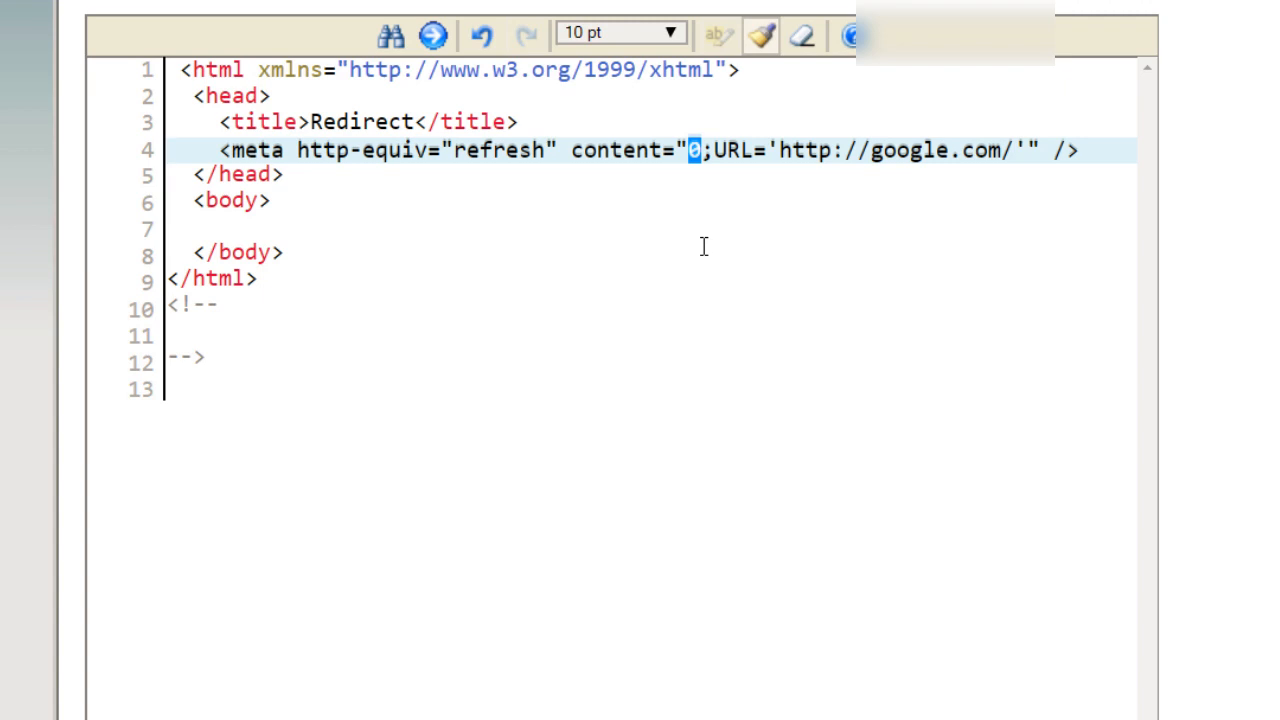
- Select the google.com address inside the meta refresh tag for replacement
drag(780, 150, 1010, 150)
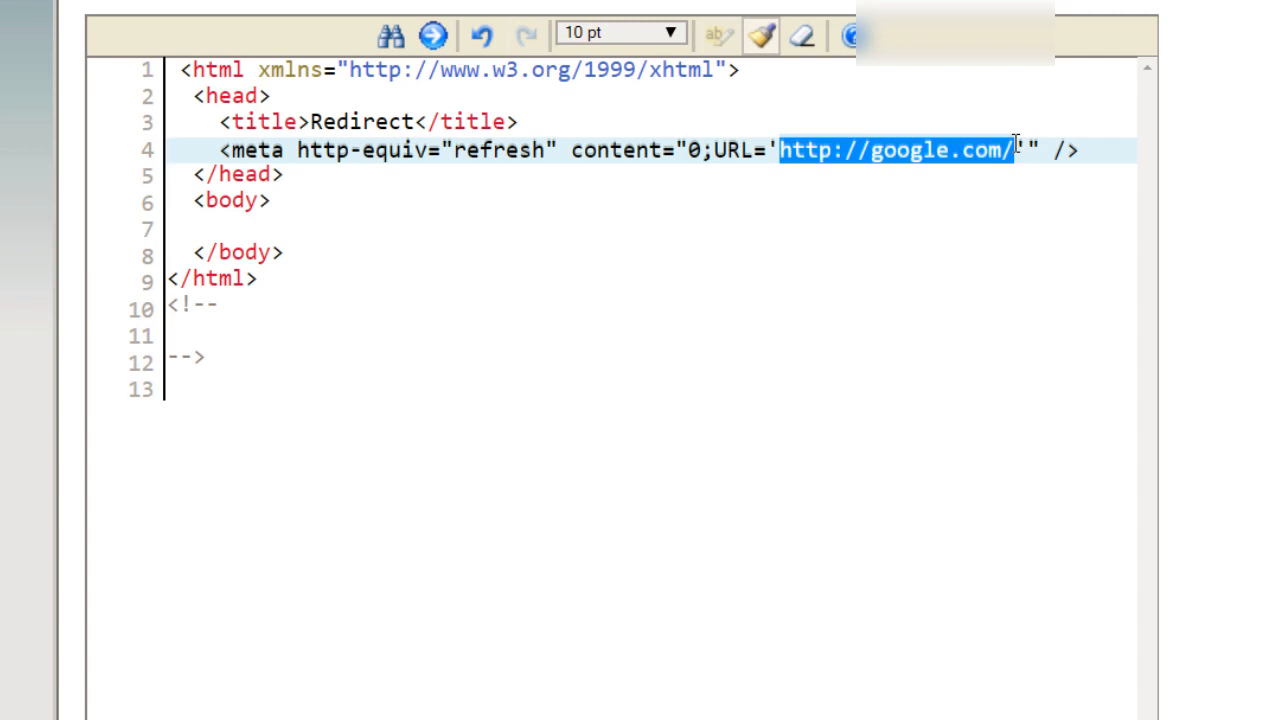
text(http://yourdomain.com)
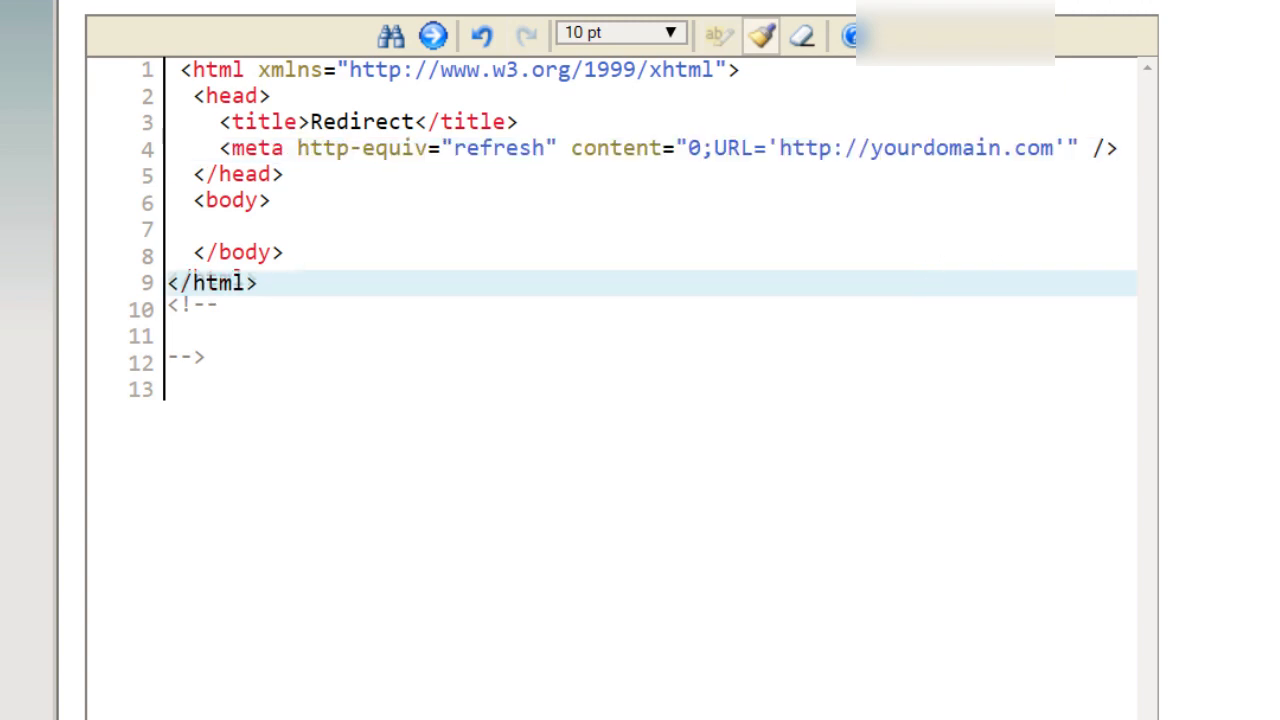
scroll(down, 3)
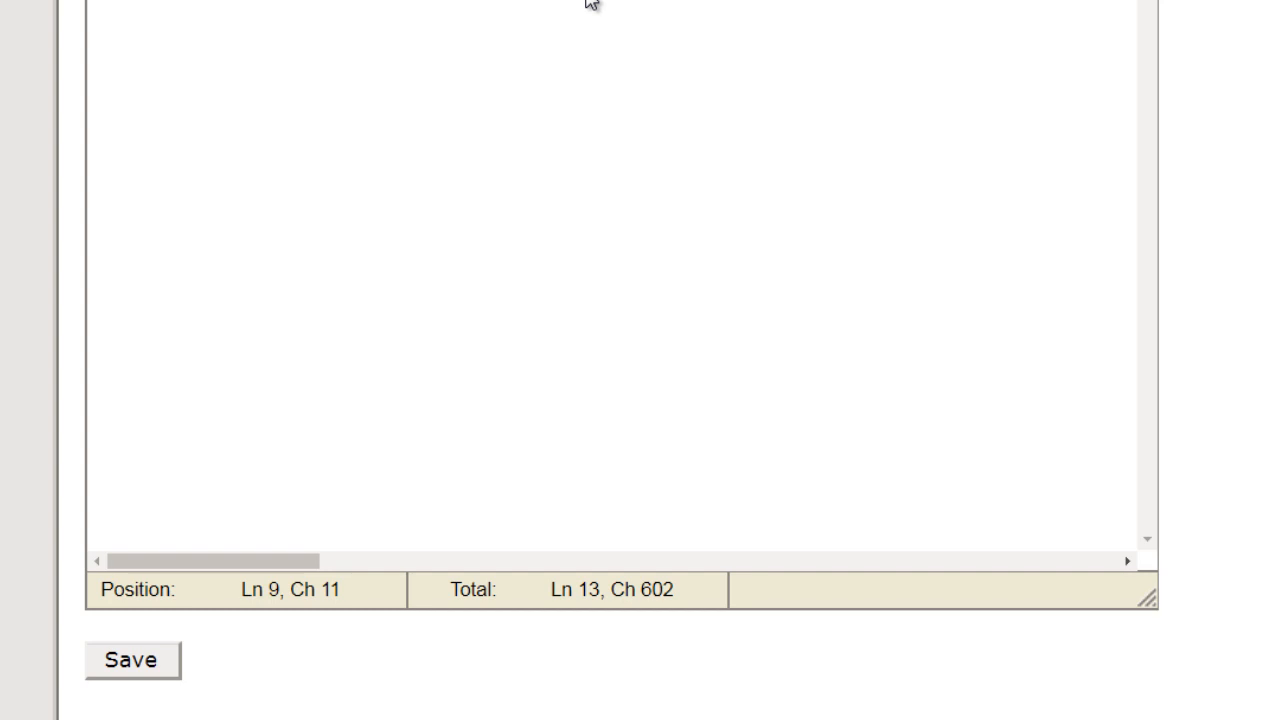